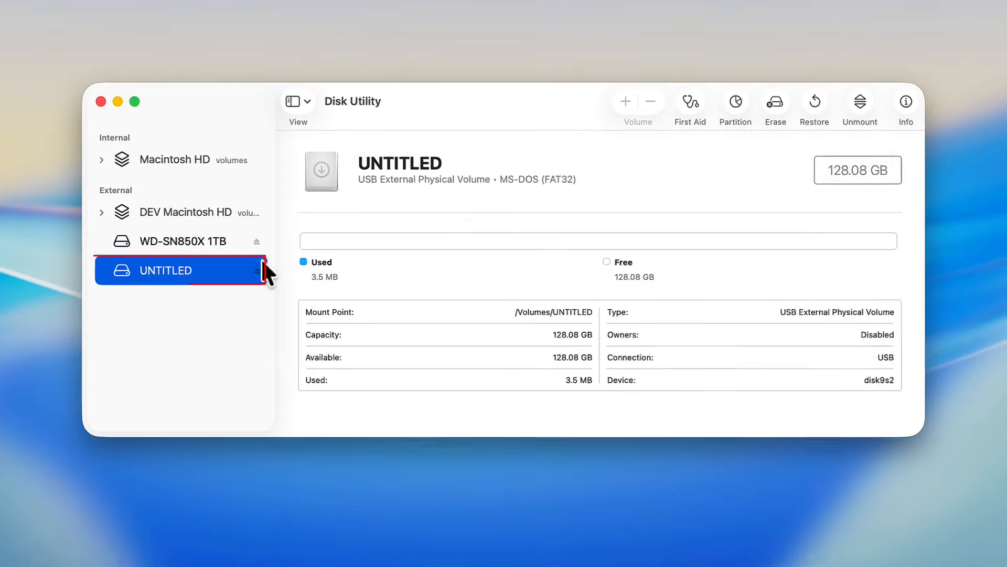
Erase the UNTITLED drive as USB1 formatted Mac OS Extended (Journaled).
{"action": "left_click", "coordinate": [774, 102]}
{"action": "type", "text": "USB1"}
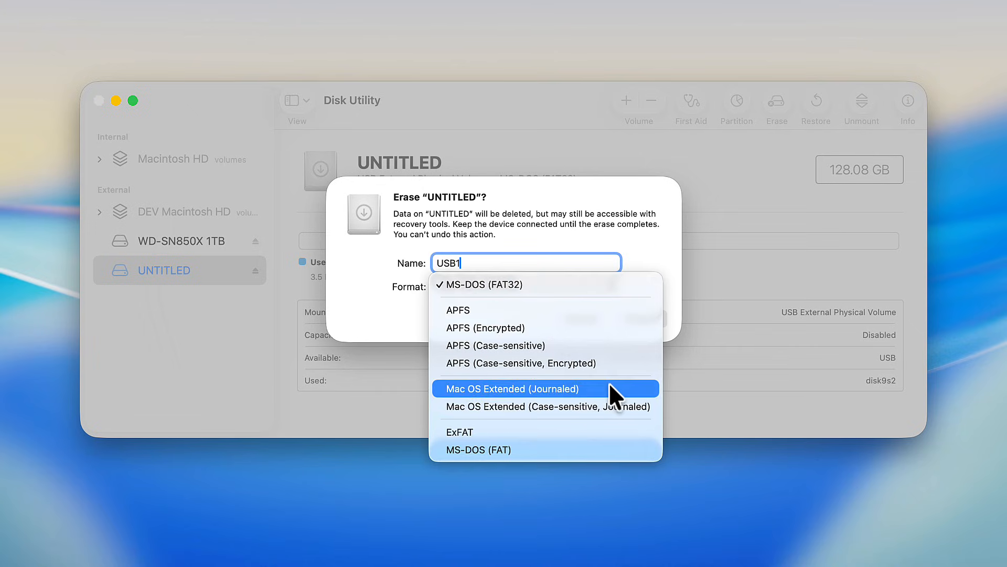
{"action": "left_click", "coordinate": [512, 388]}
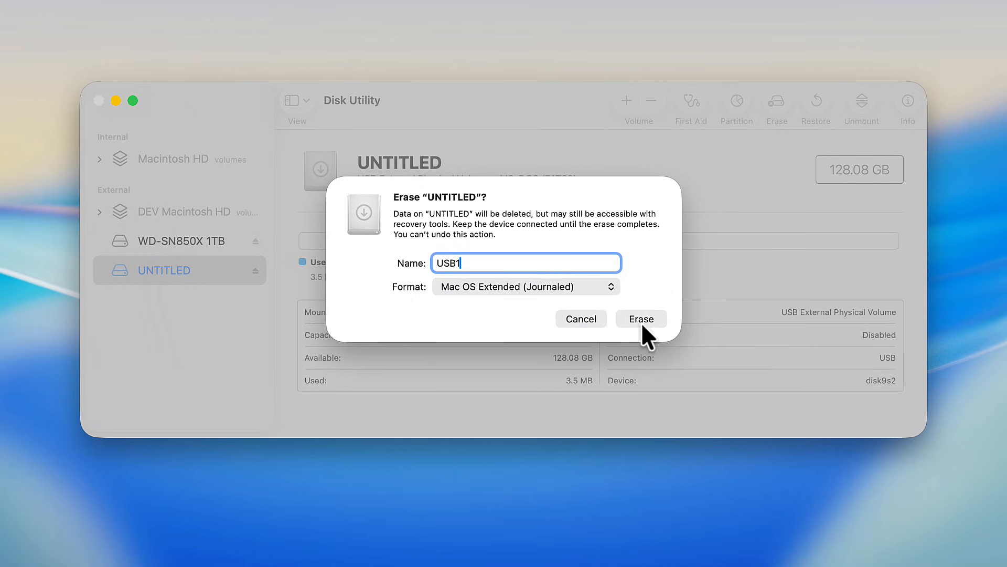
{"action": "left_click", "coordinate": [640, 319]}
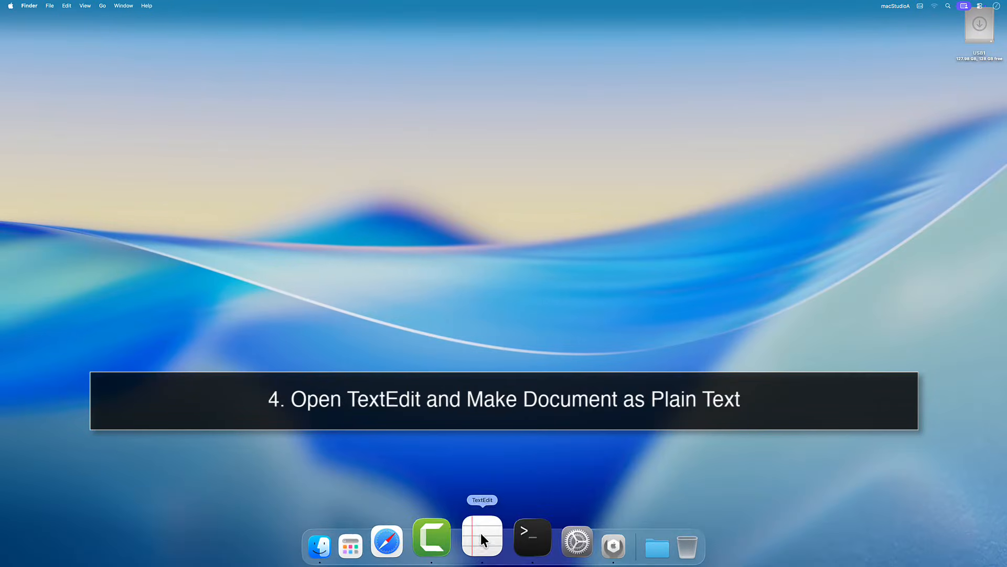
Write the createinstallmedia sudo command for Install macOS Tahoe targeting /Volumes/USB1 in a plain-text document.
{"action": "left_click", "coordinate": [272, 15]}
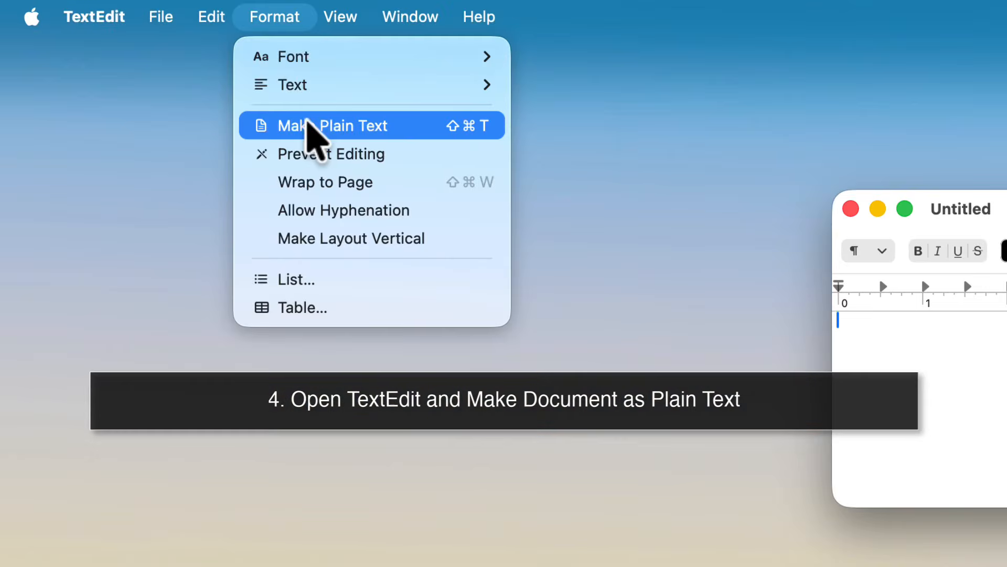
{"action": "left_click", "coordinate": [334, 125]}
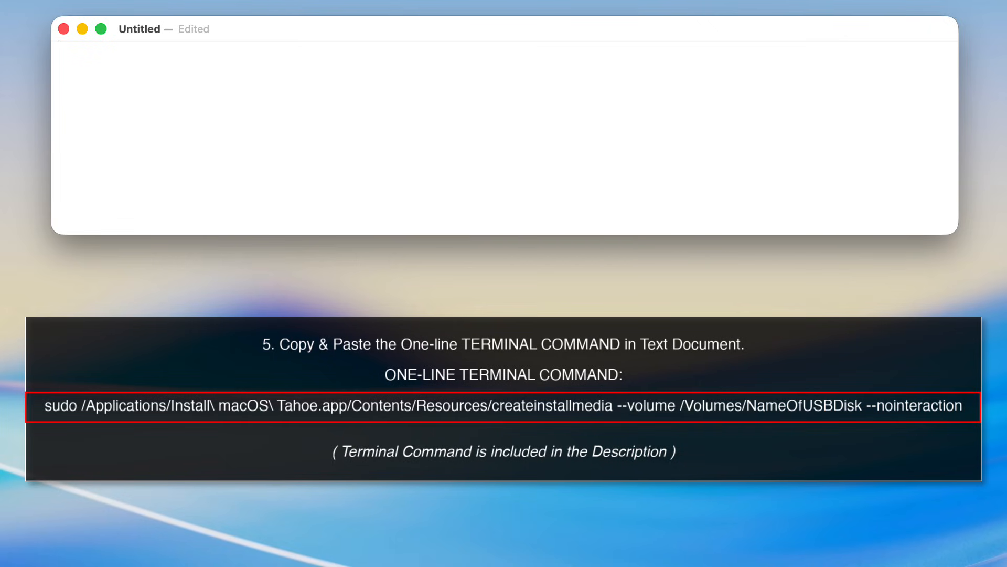
{"action": "type", "text": "sudo /Applications/Install\\ macOS\\ Tahoe.app/Contents/Resources/createinstallmedia --volume /Volumes/USB1 --nointeraction"}
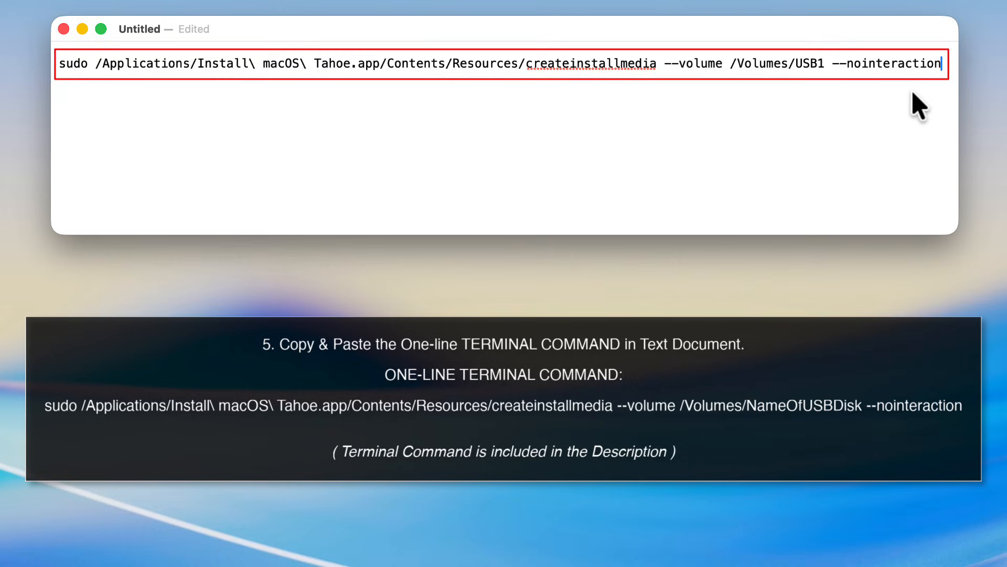
{"action": "double_click", "coordinate": [808, 63]}
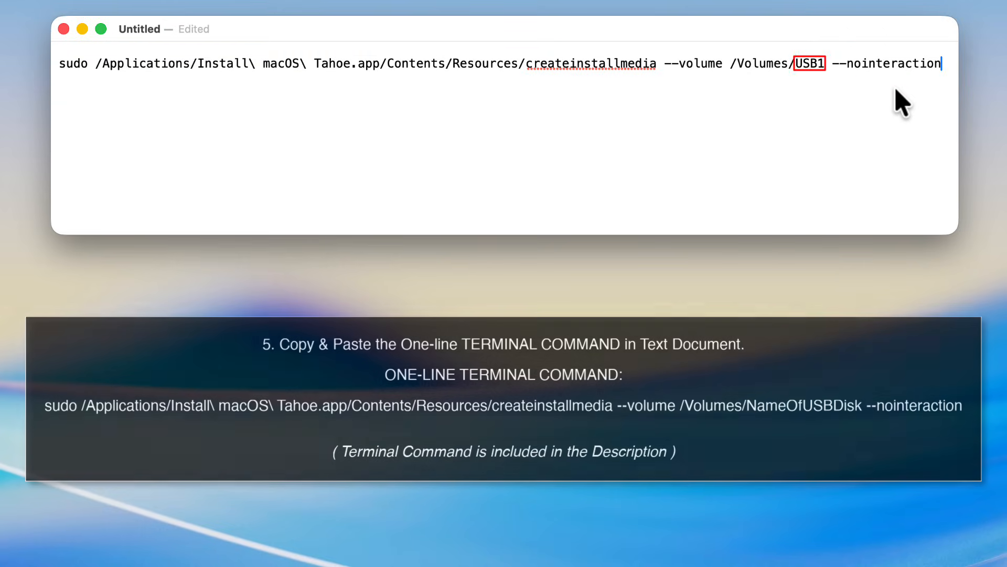
{"action": "key", "text": "cmd+space"}
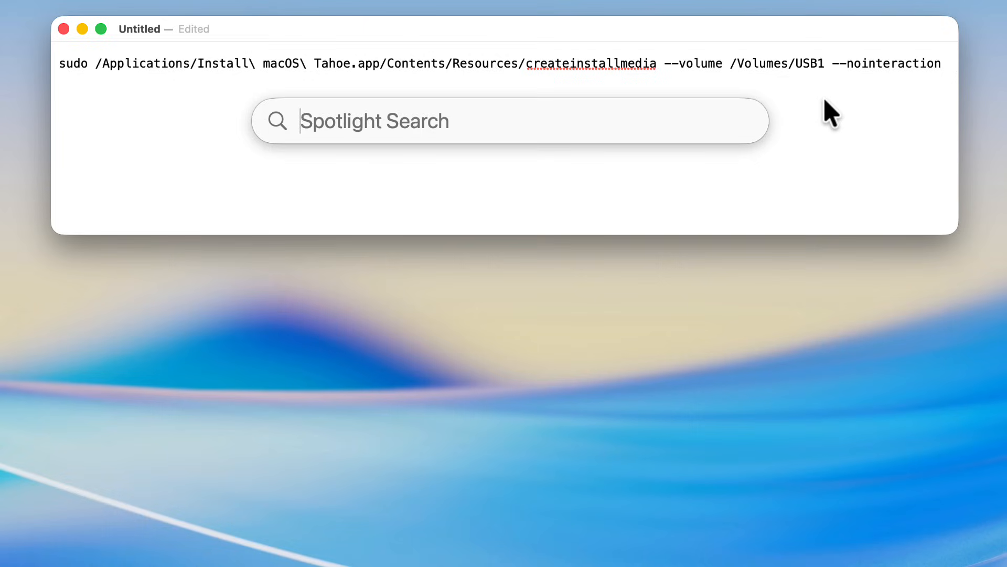
Launch Terminal and run the createinstallmedia command for USB1 until it asks for the password.
{"action": "type", "text": "Terminal"}
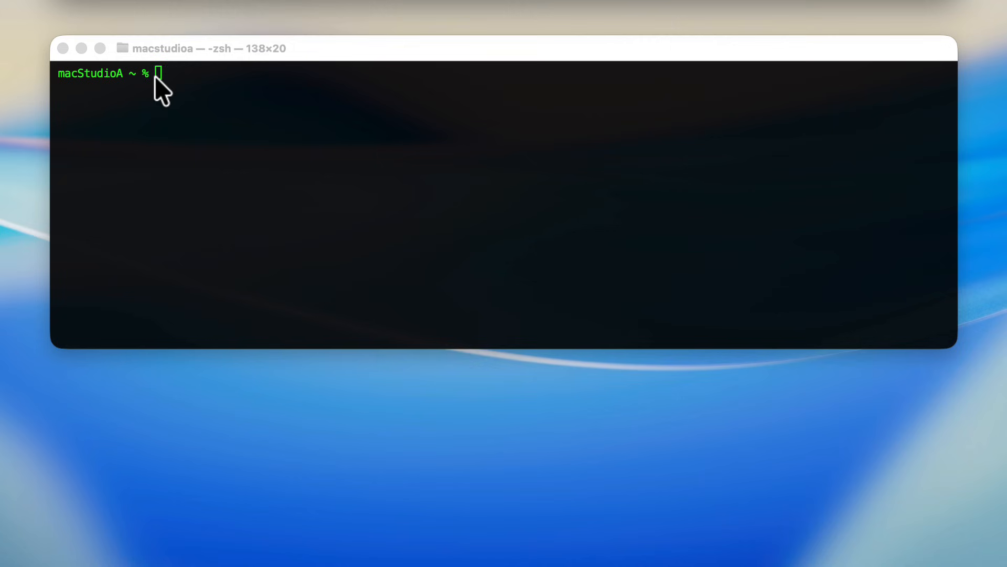
{"action": "type", "text": "sudo /Applications/Install\\ macOS\\ Tahoe.app/Contents/Resources/createinstallmedia --volume /Volumes/USB1 --nointeraction"}
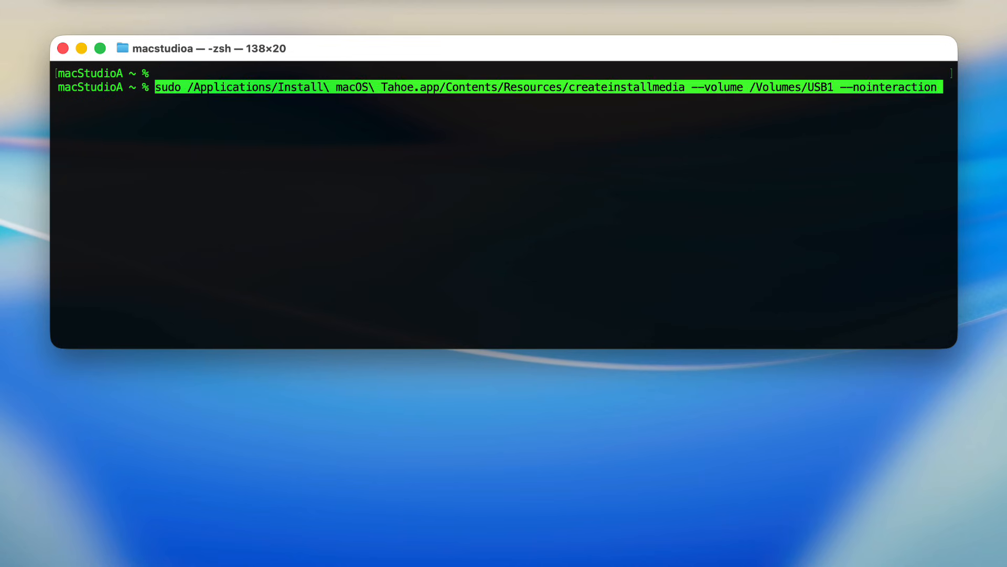
{"action": "key", "text": "Return"}
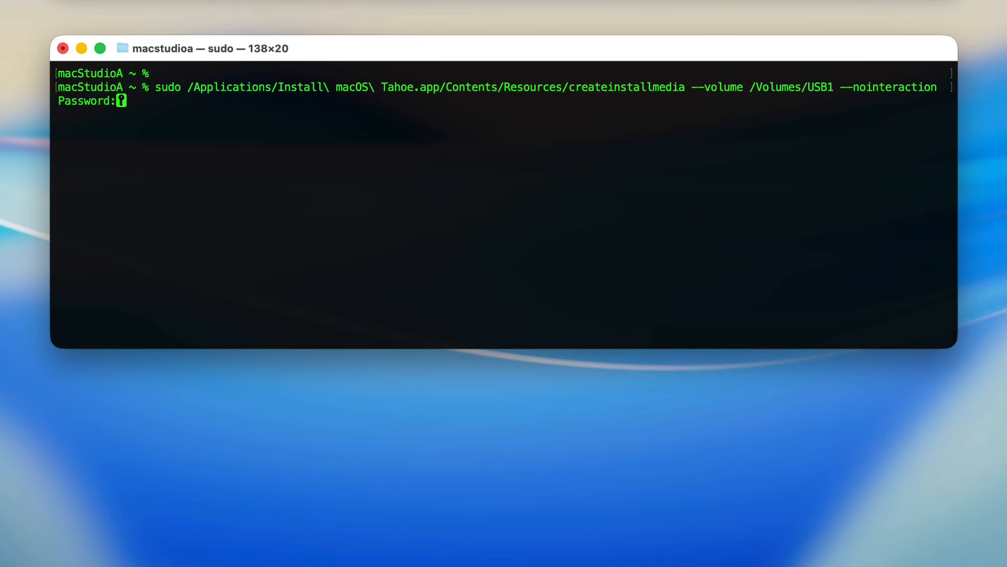